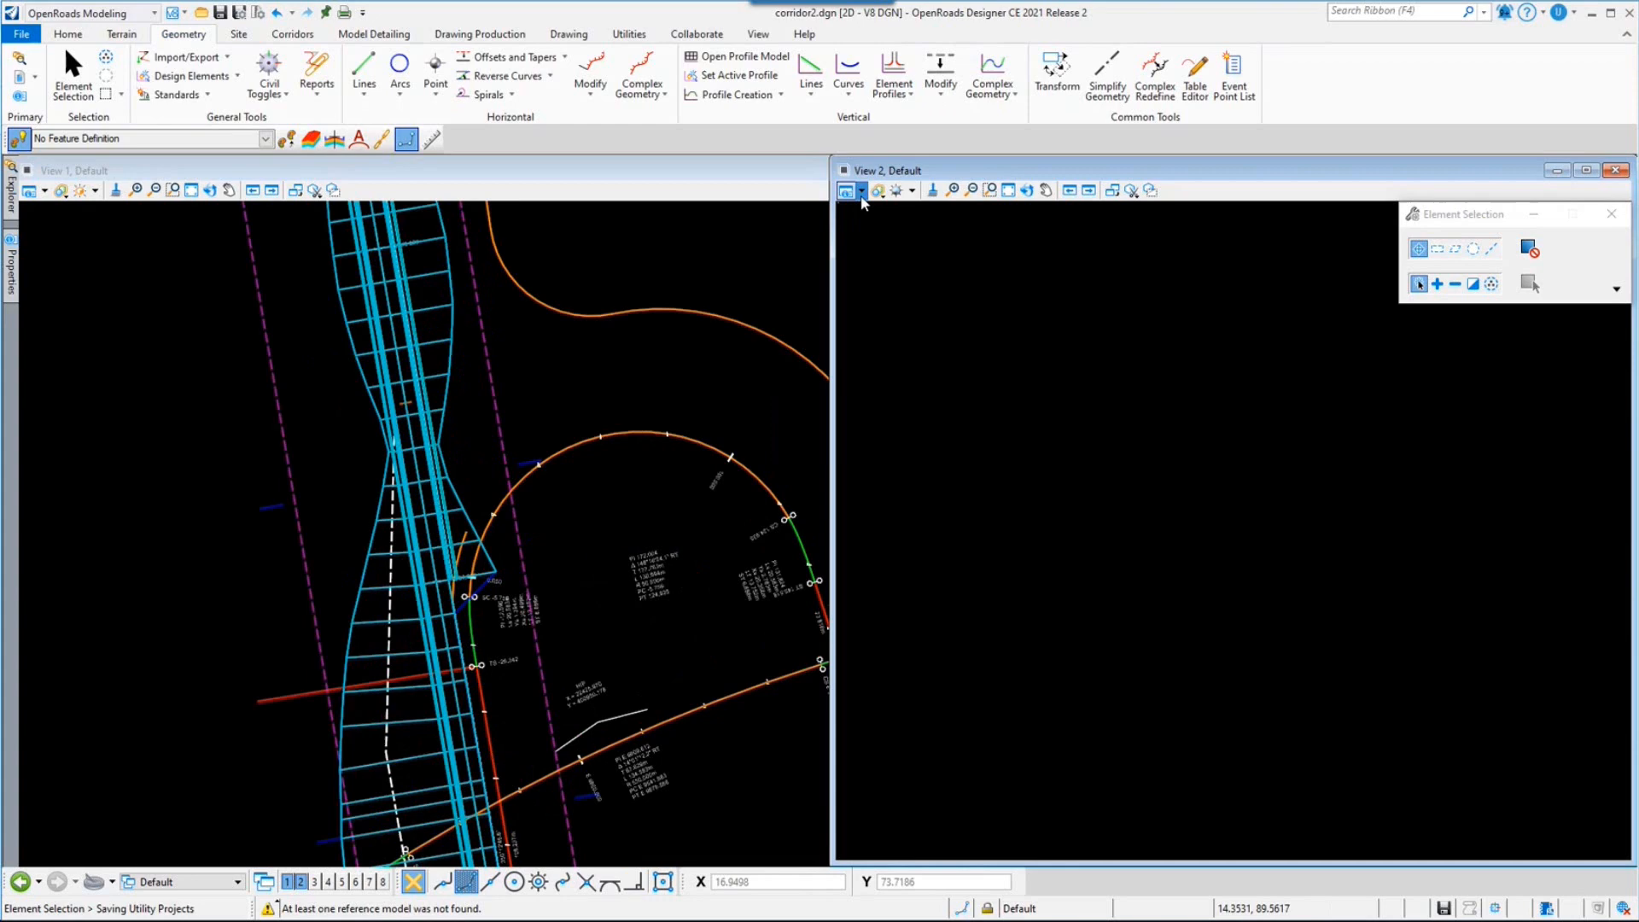
Use IJ001-BEN-Z0-XX-M3-IJ_001-00001.dgn for the geocoordinate system and continue to iModel connectors.
{"action": "left_click", "coordinate": [846, 191]}
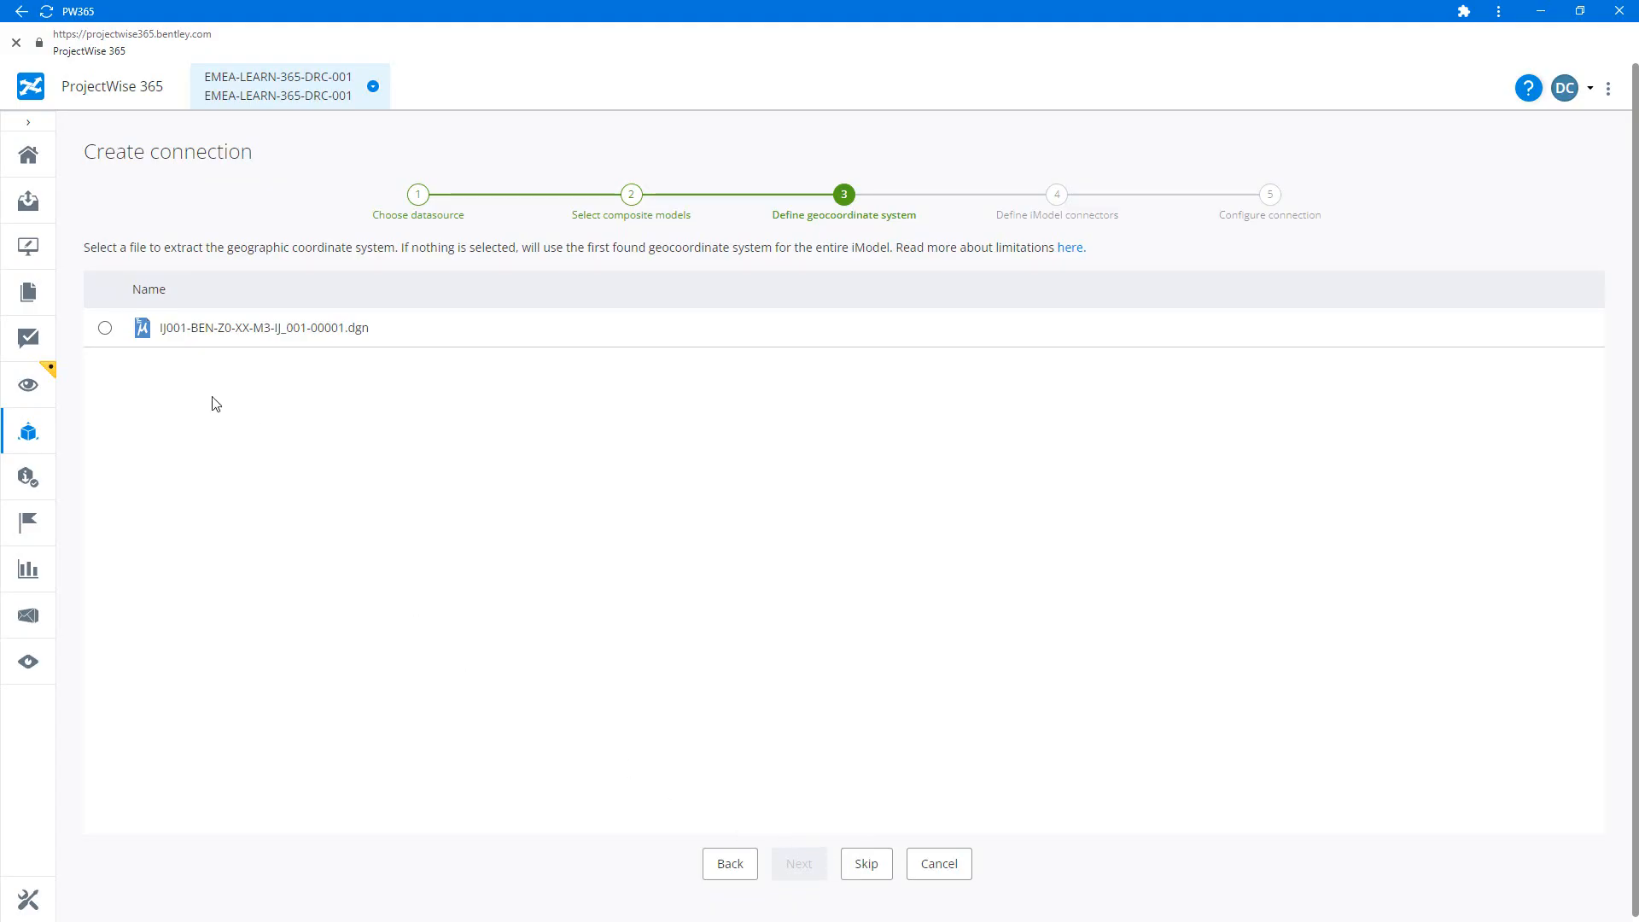
{"action": "left_click", "coordinate": [104, 327]}
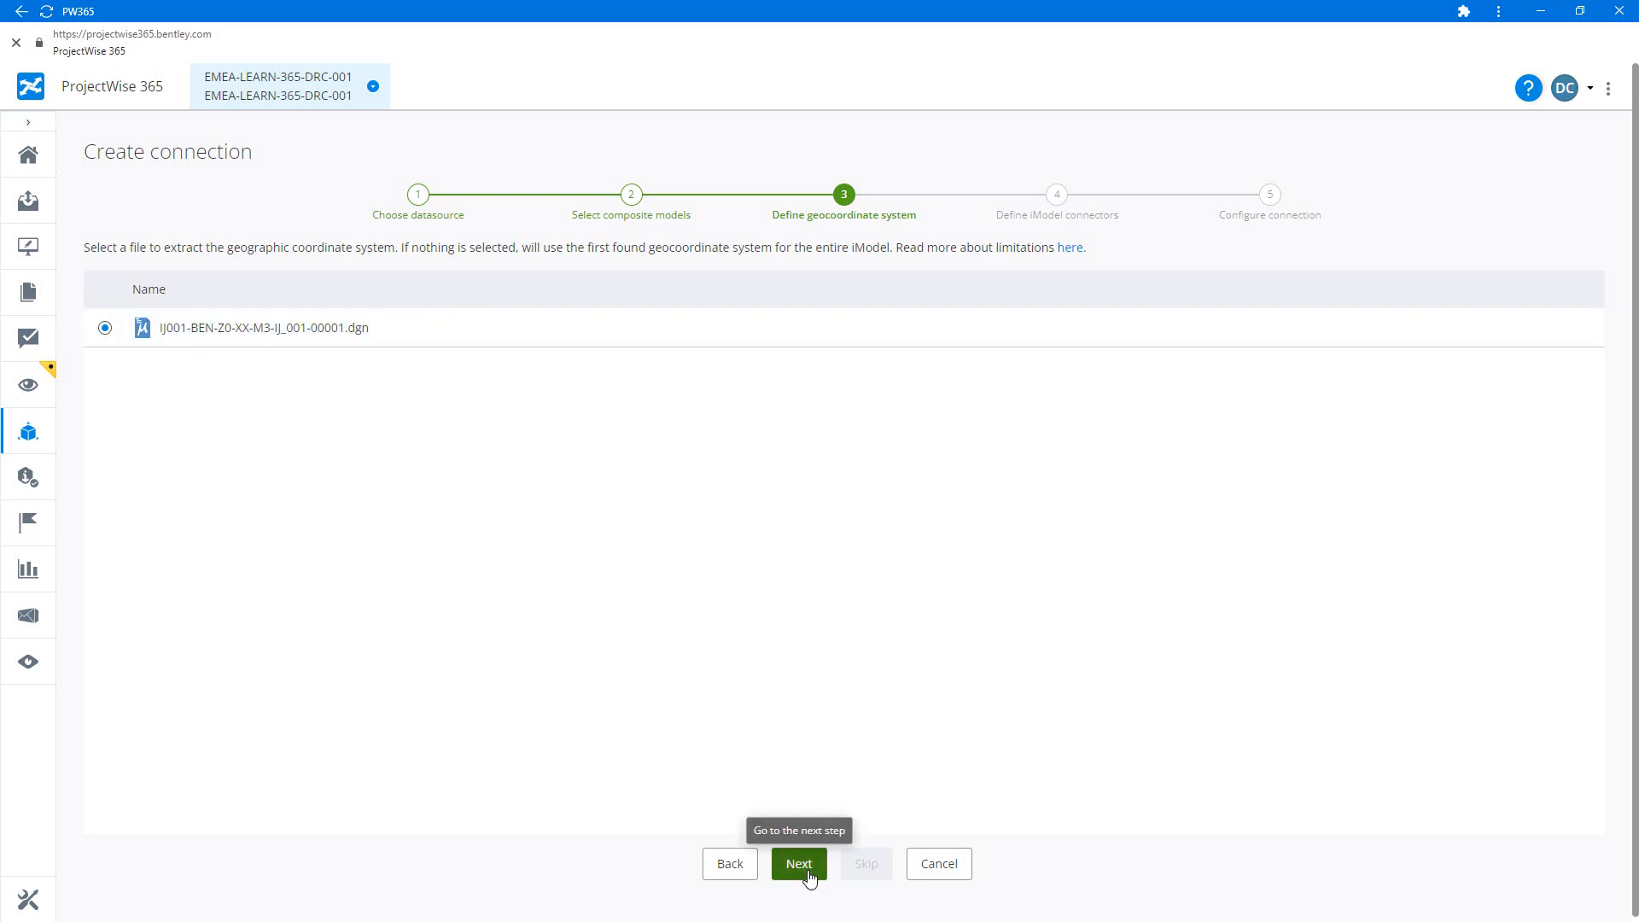
{"action": "left_click", "coordinate": [797, 863]}
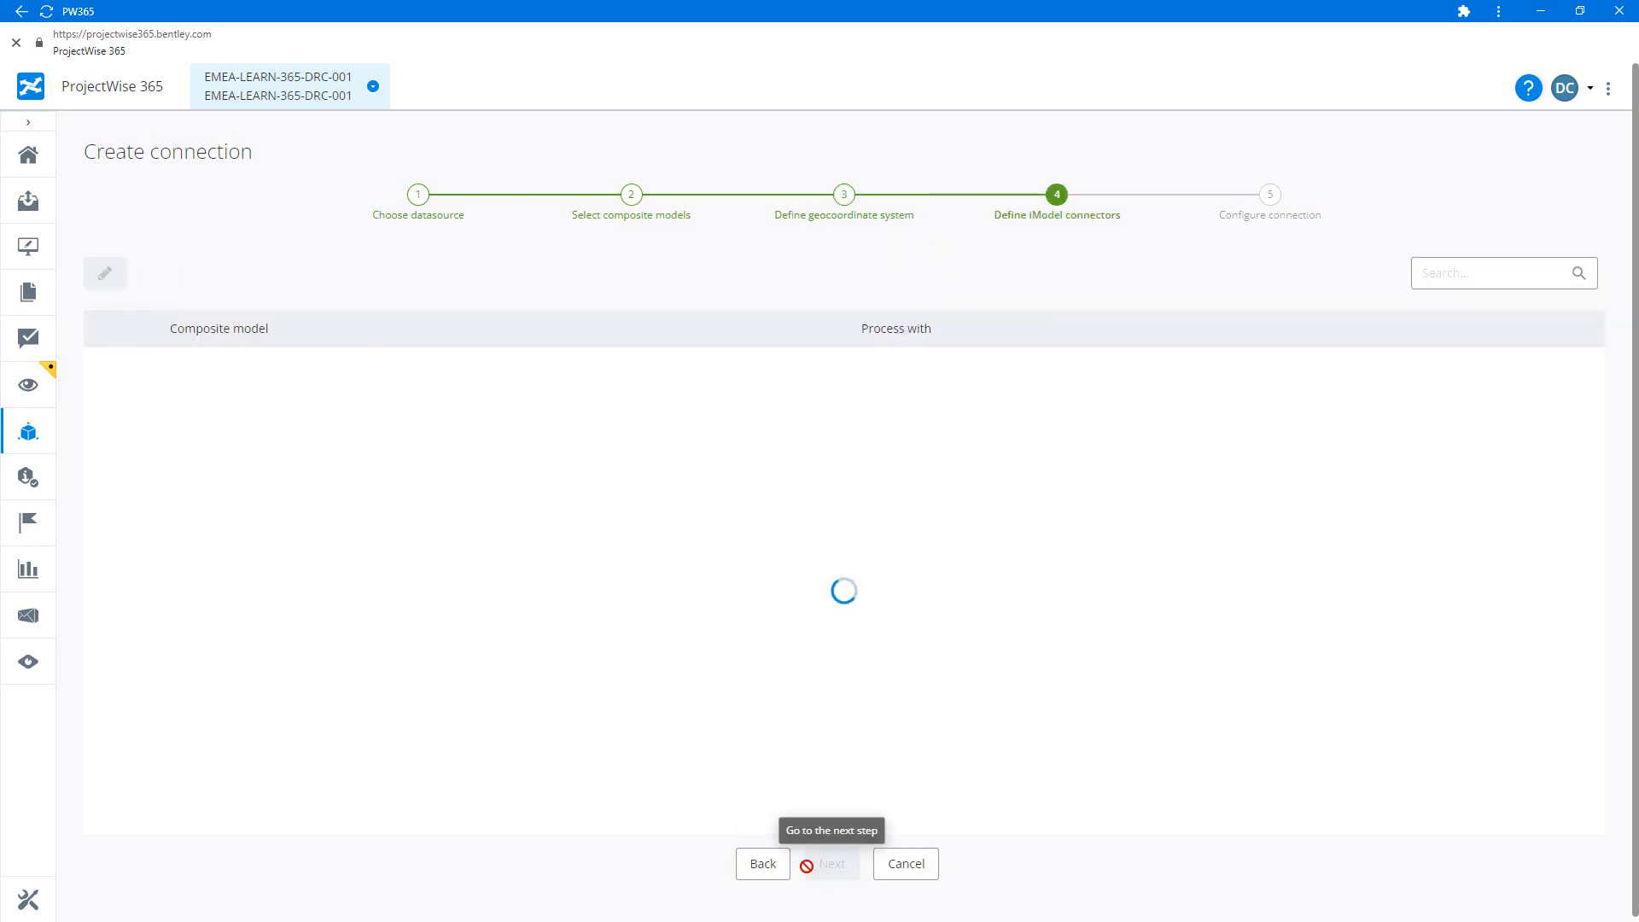
{"action": "mouse_move", "coordinate": [575, 648]}
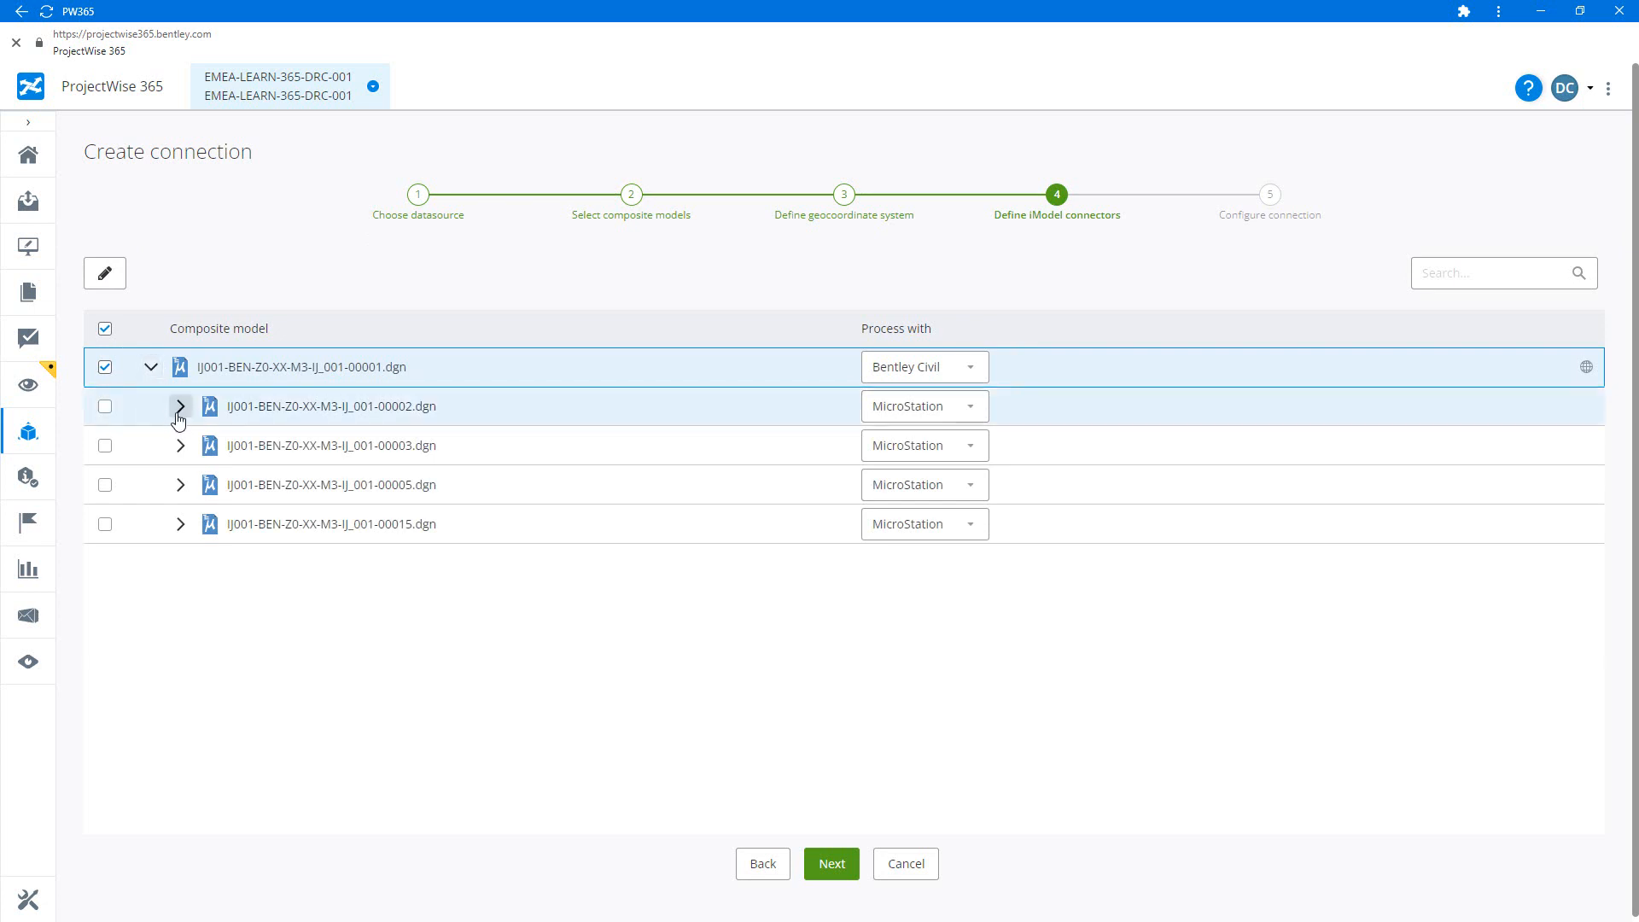
Expand the 00002.dgn and 00003.dgn composite rows to reveal their nested reference files.
{"action": "left_click", "coordinate": [180, 405]}
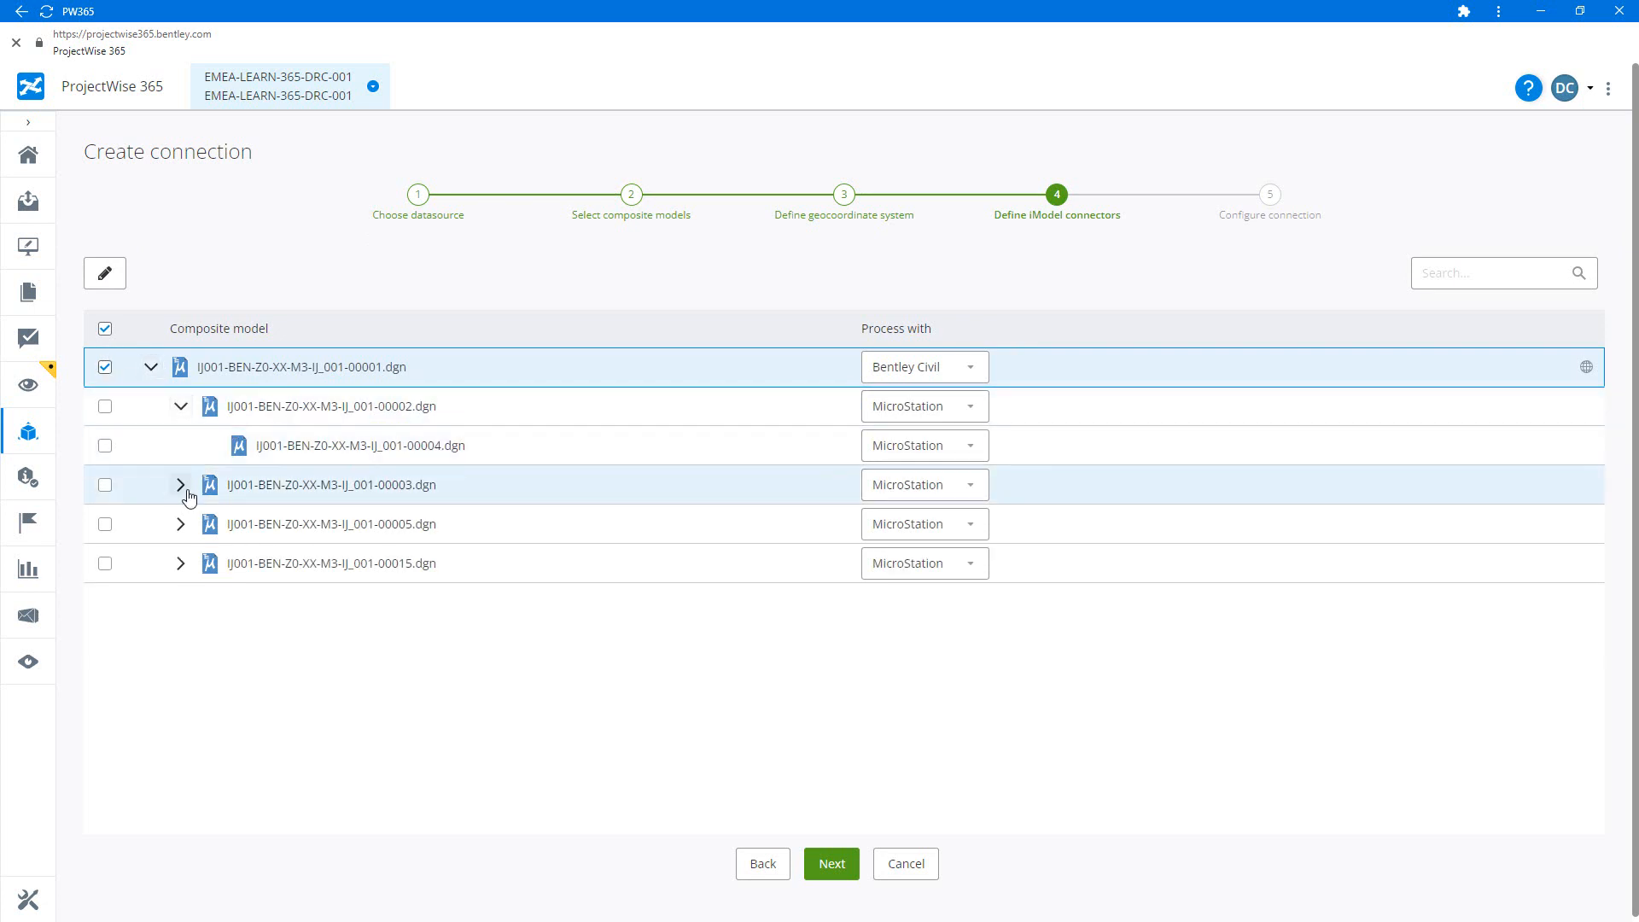
{"action": "left_click", "coordinate": [180, 484]}
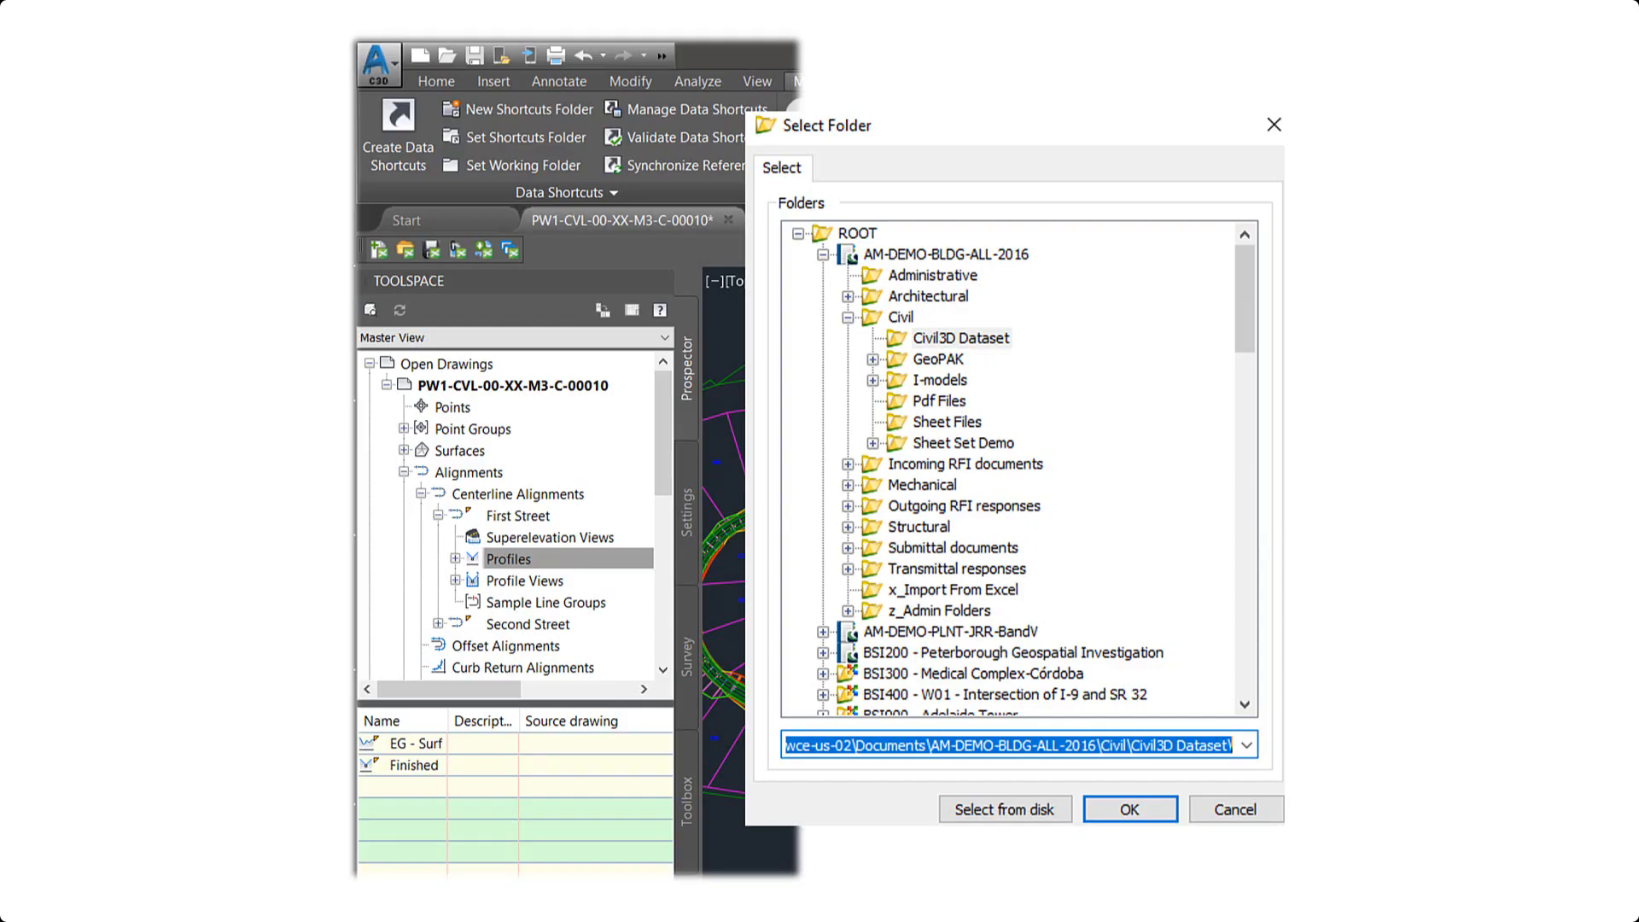
{"action": "left_click", "coordinate": [1127, 809]}
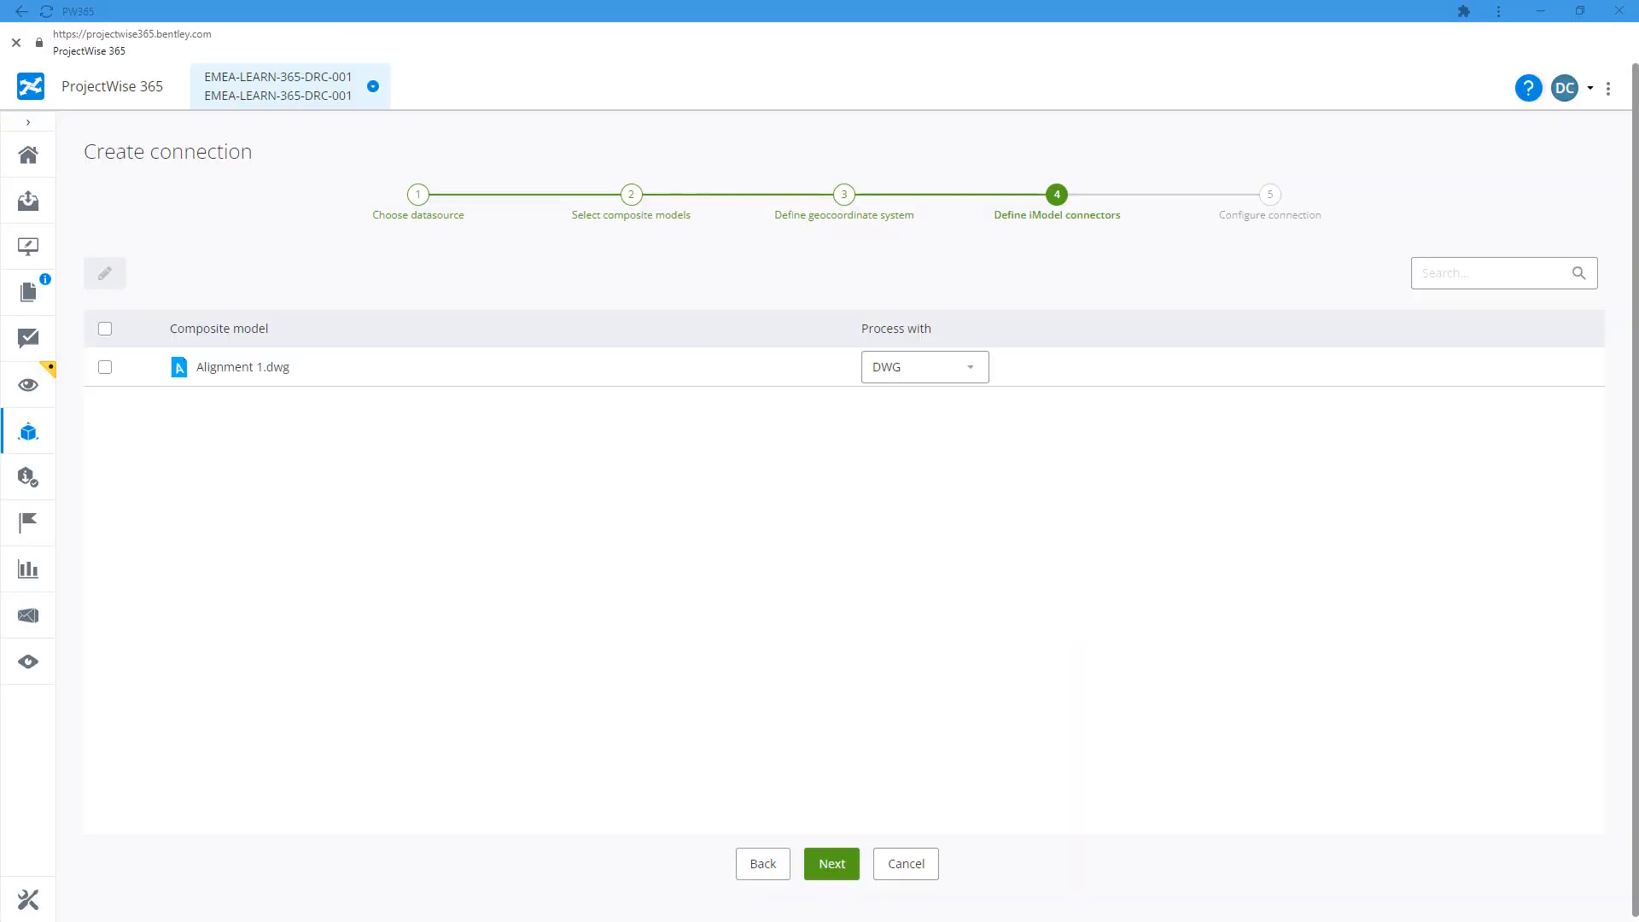
{"action": "mouse_move", "coordinate": [731, 357]}
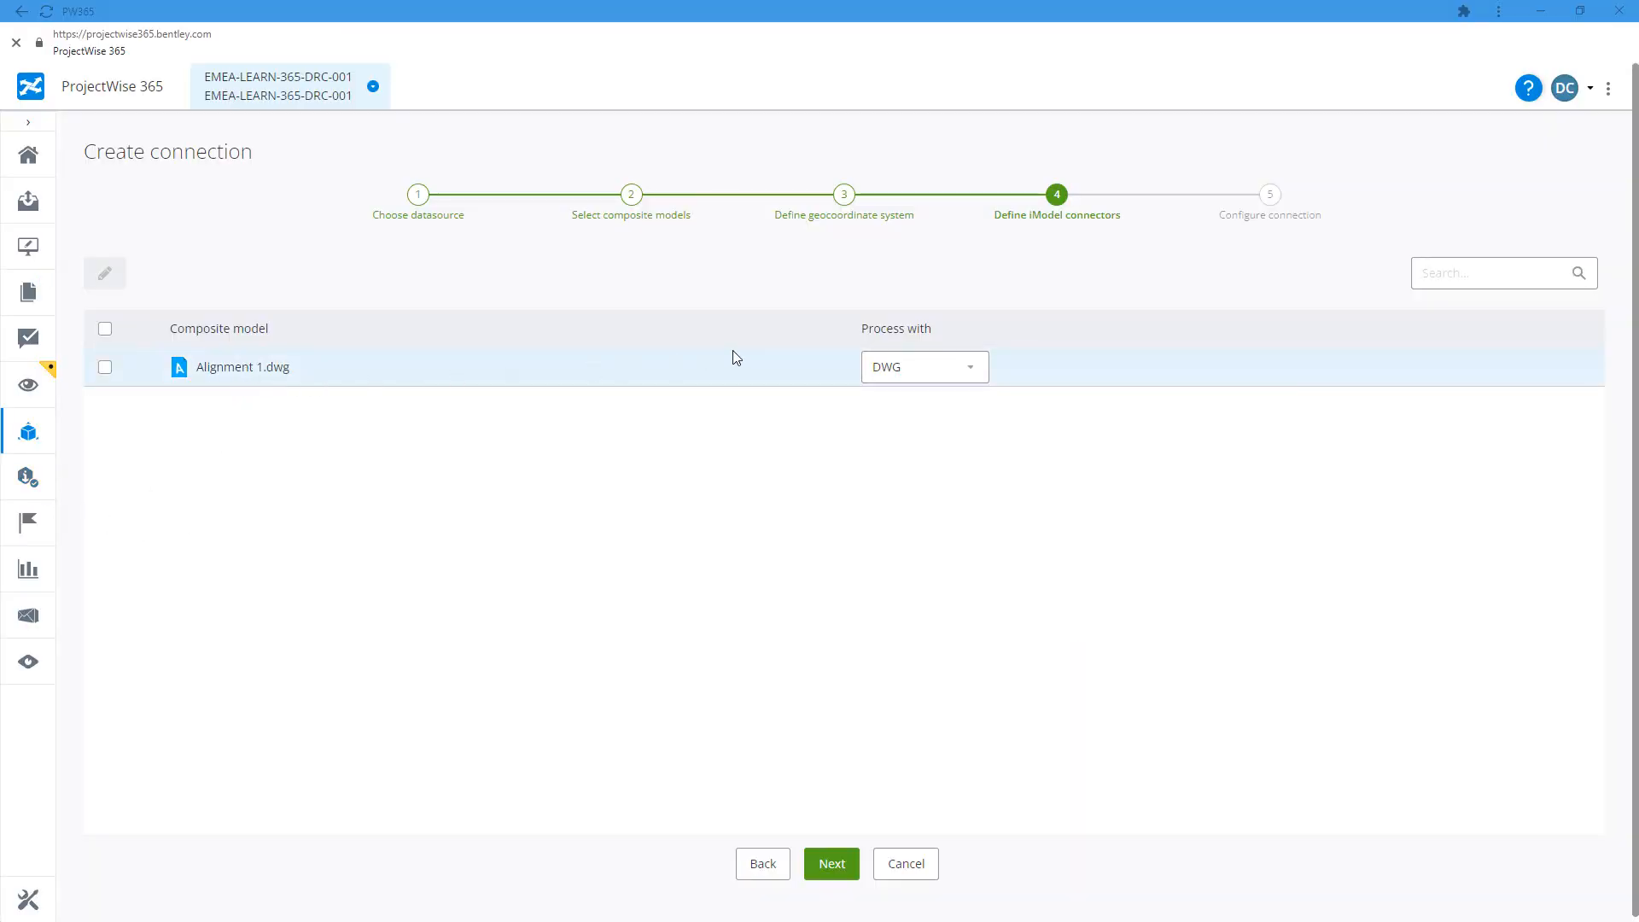
Set Alignment 1.dwg to process with Civil3D and continue to Configure connection.
{"action": "left_click", "coordinate": [923, 366]}
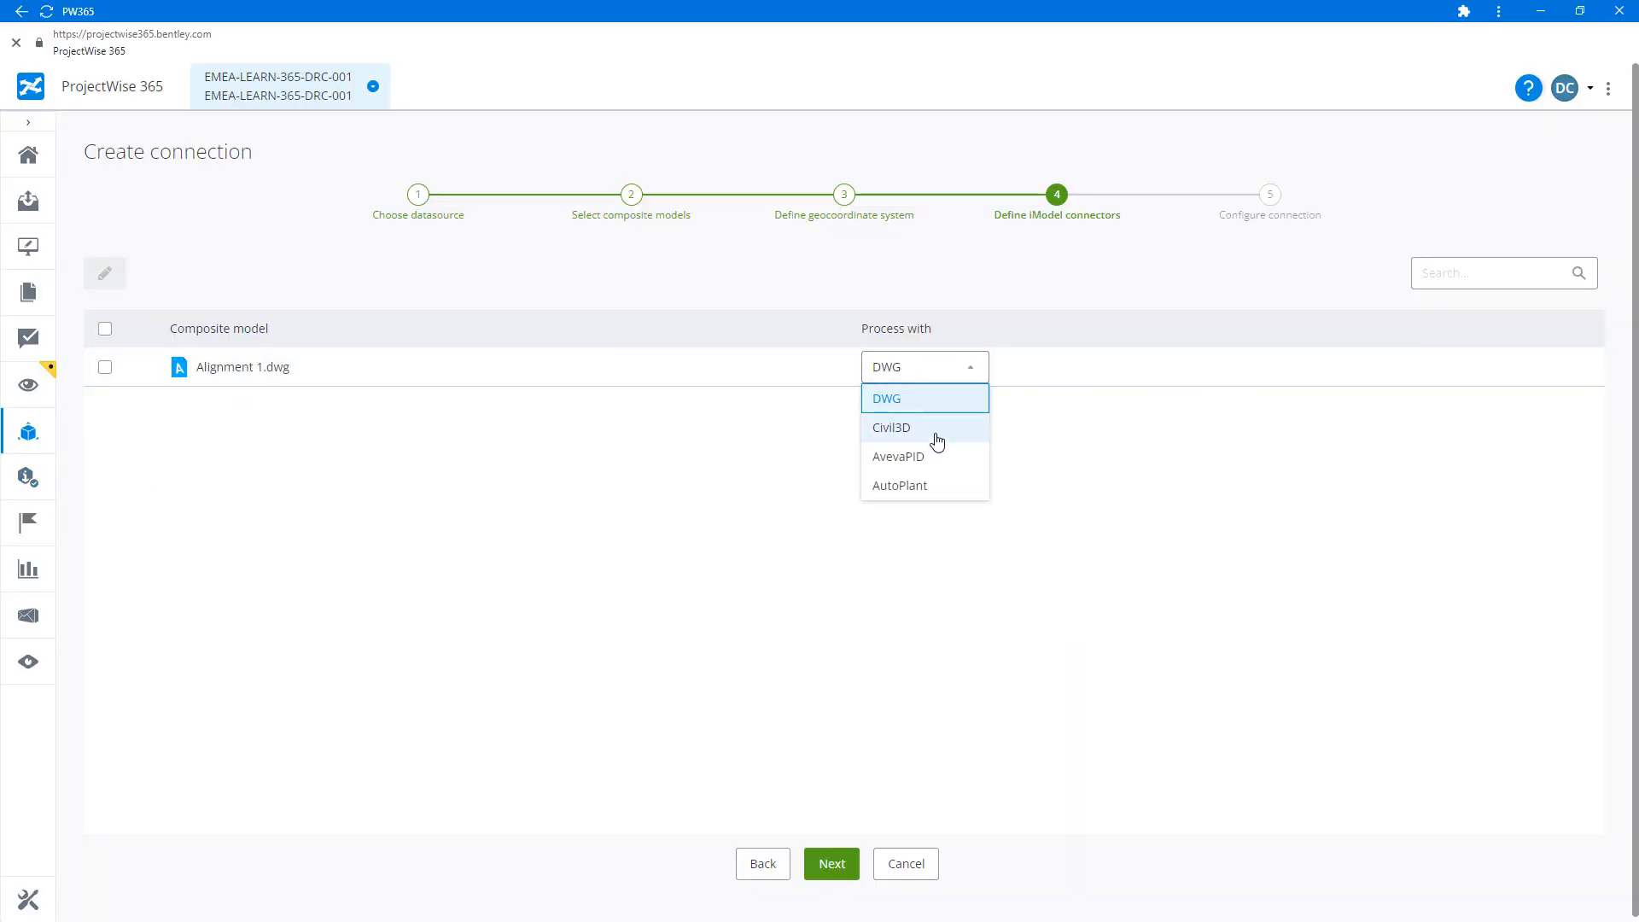
{"action": "left_click", "coordinate": [891, 427]}
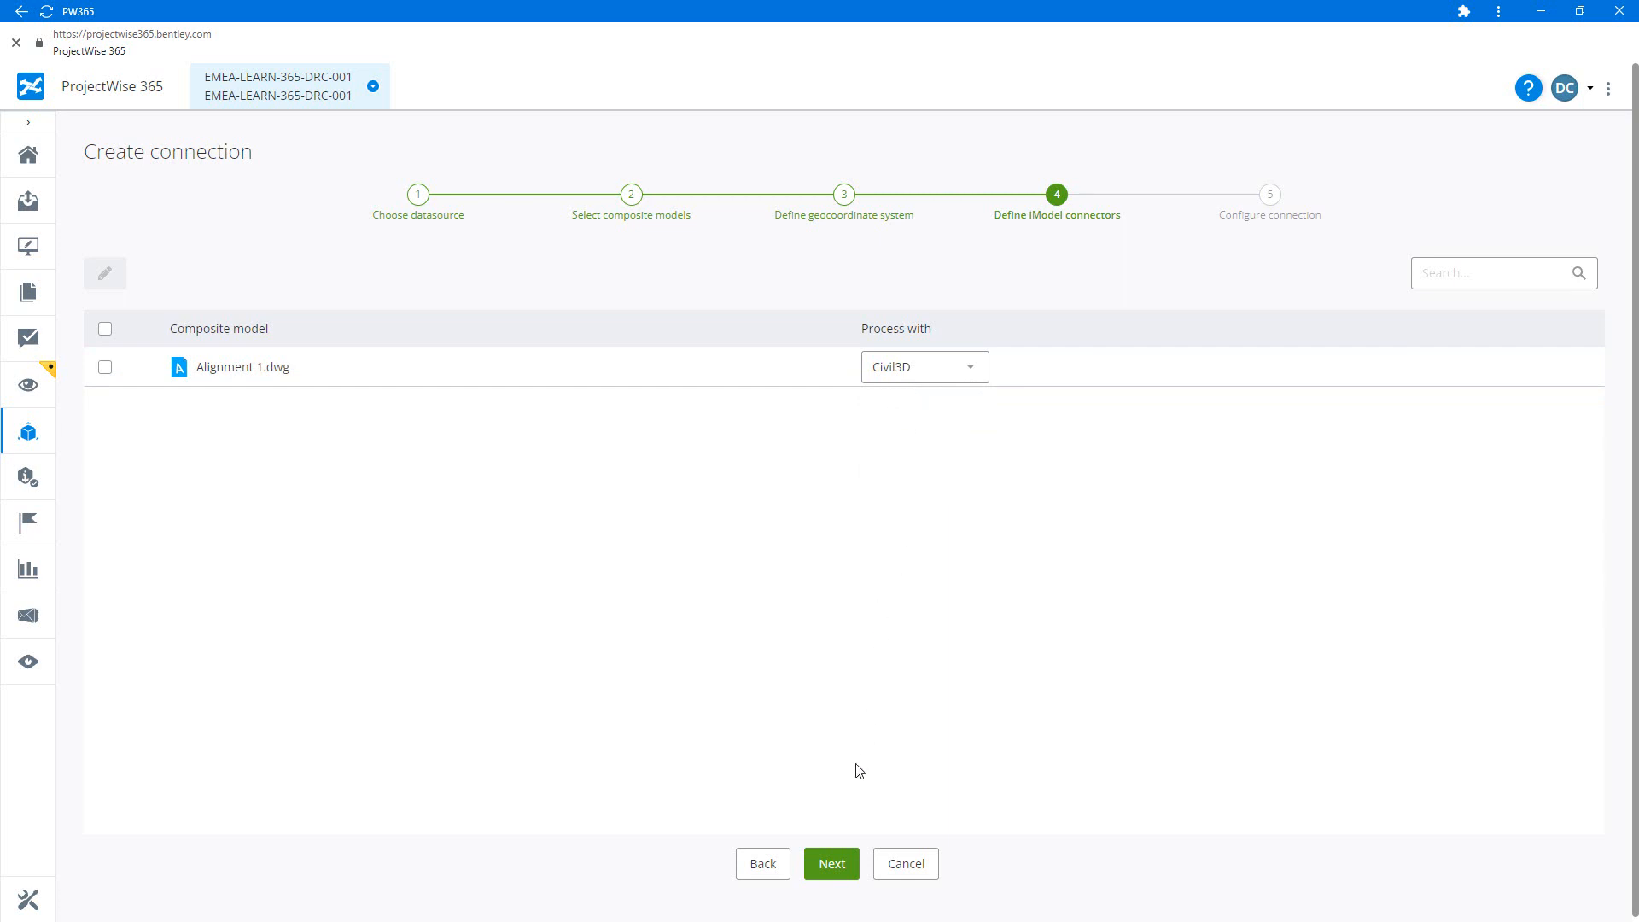
{"action": "left_click", "coordinate": [829, 863]}
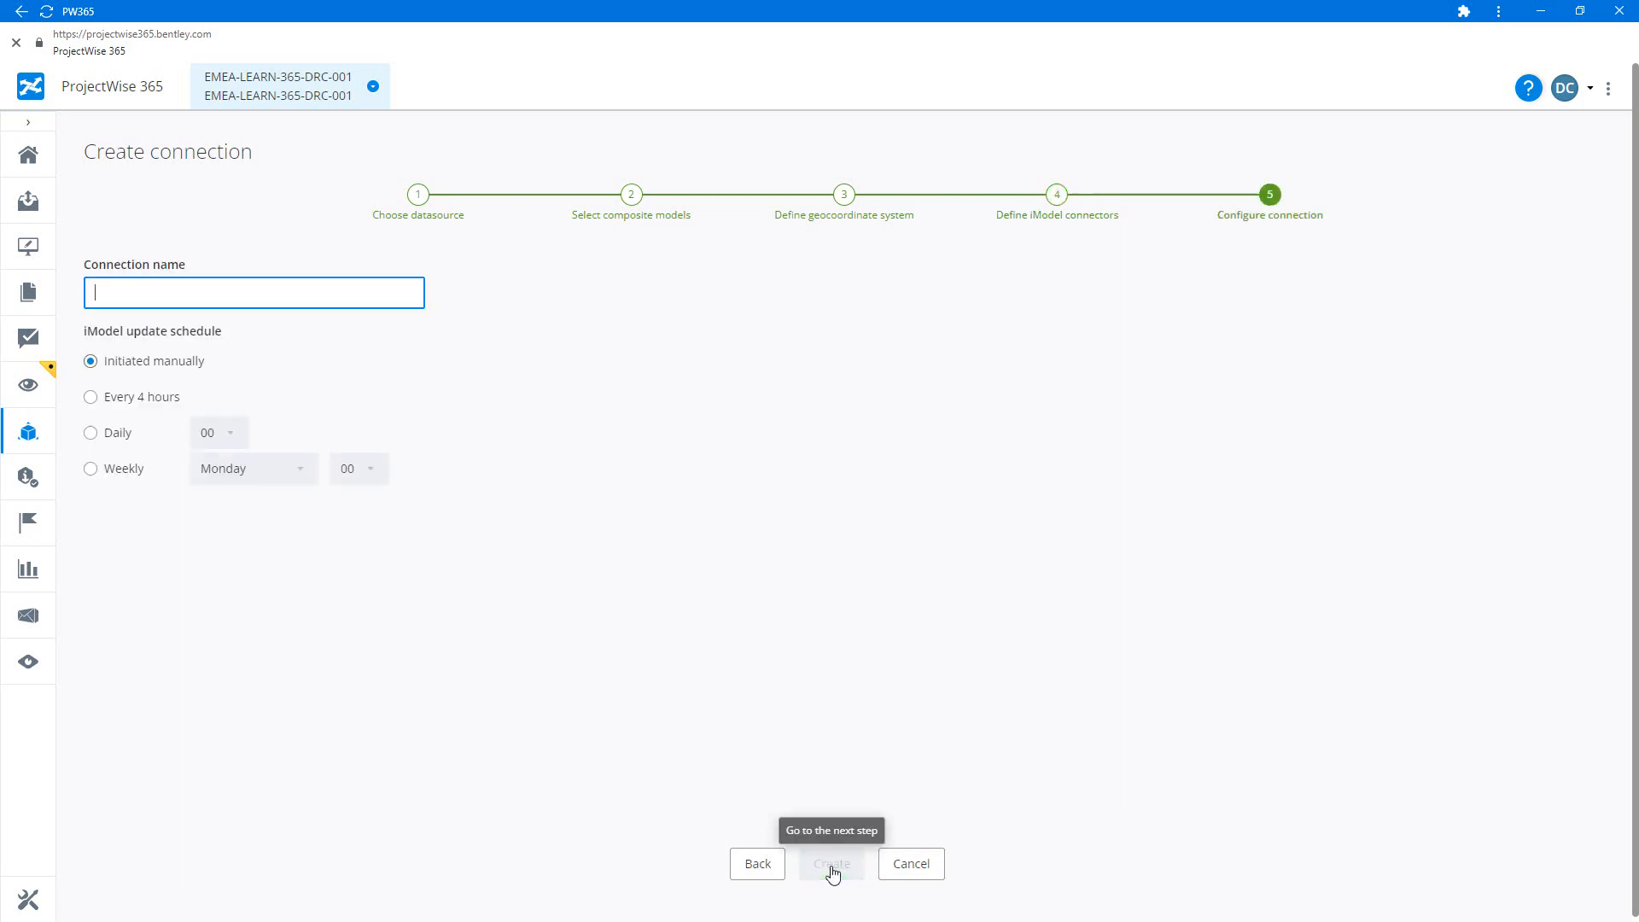